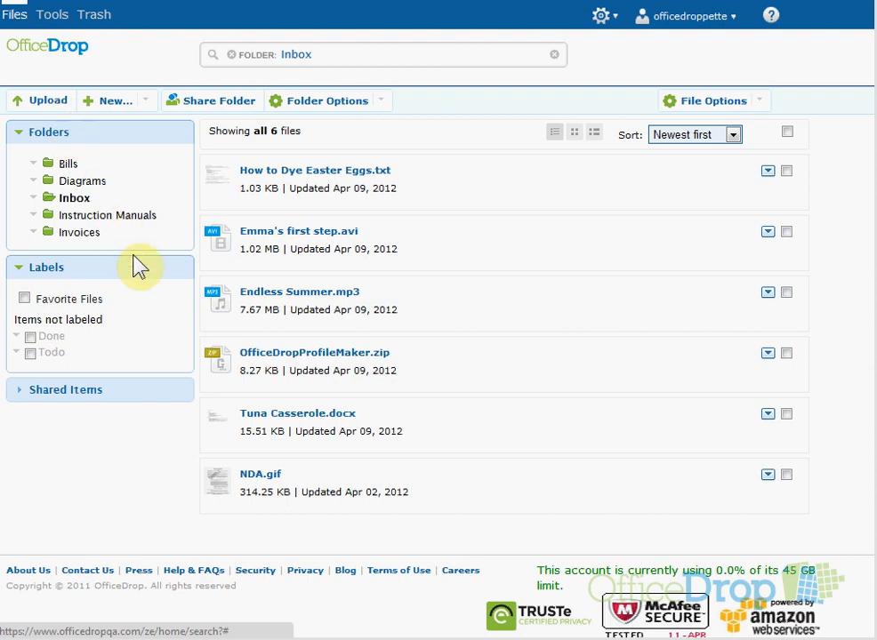
mouse_move(124, 267)
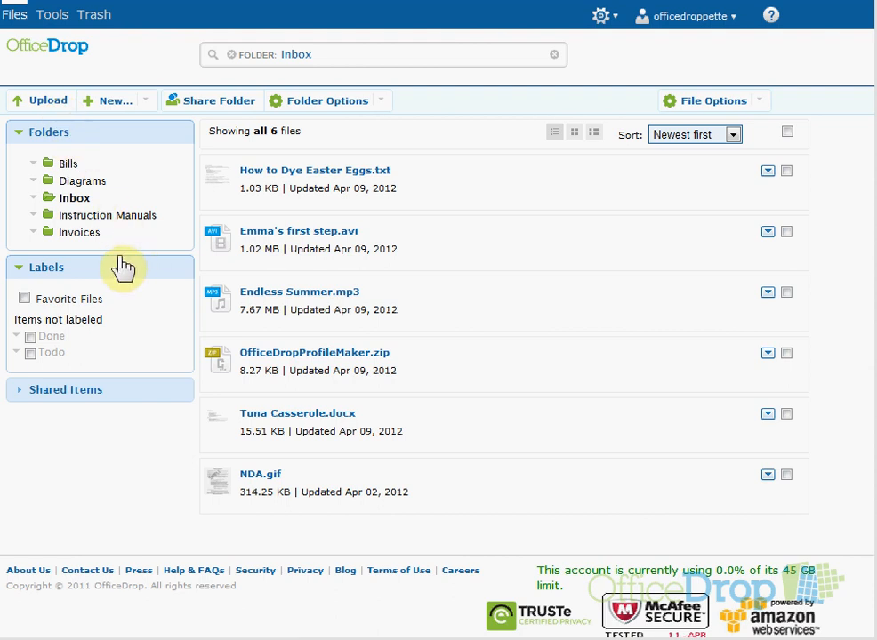
Step: Open the Invoices folder, which lists only Sample PO.jpg
left_click(80, 232)
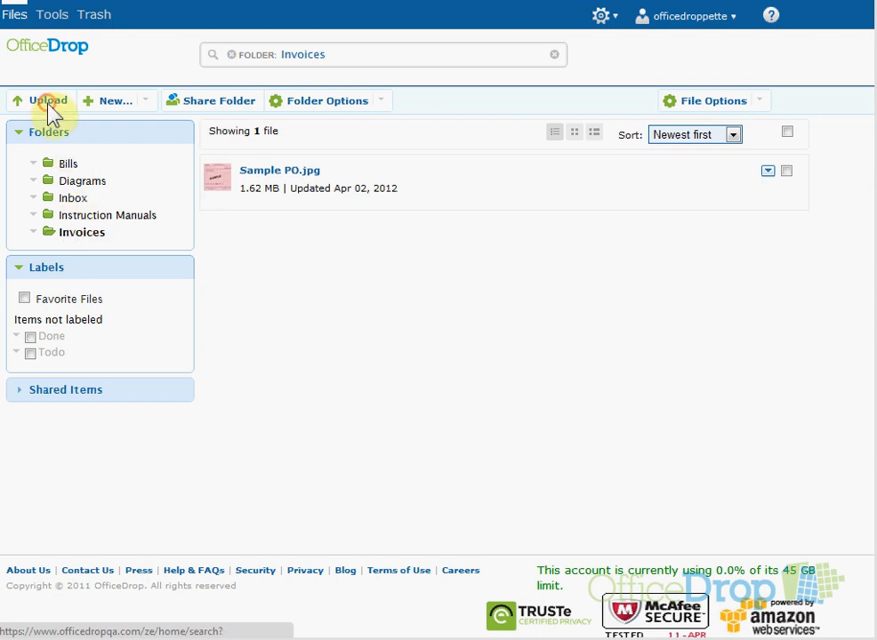
Step: Start an upload to Invoices with only the Done label set to apply
left_click(48, 99)
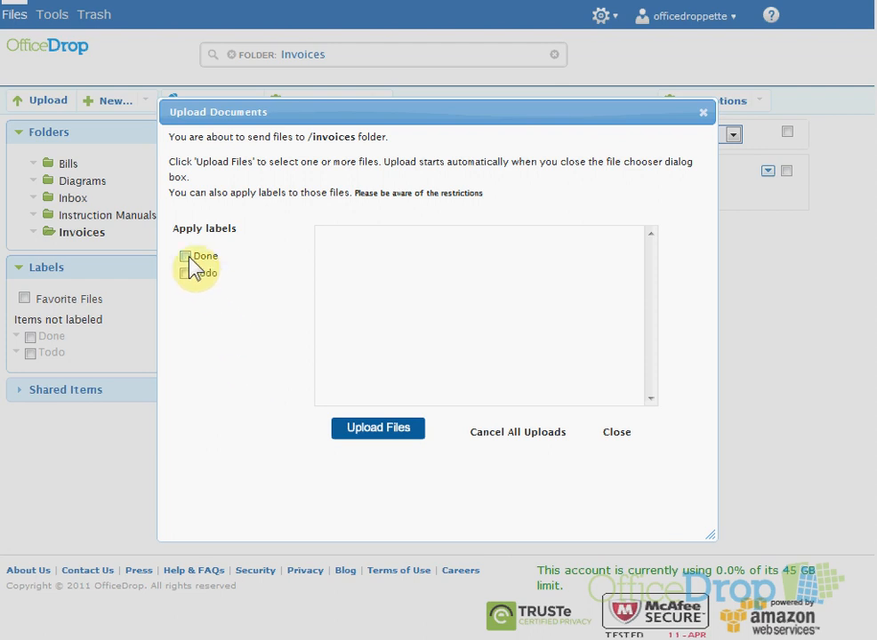
left_click(185, 273)
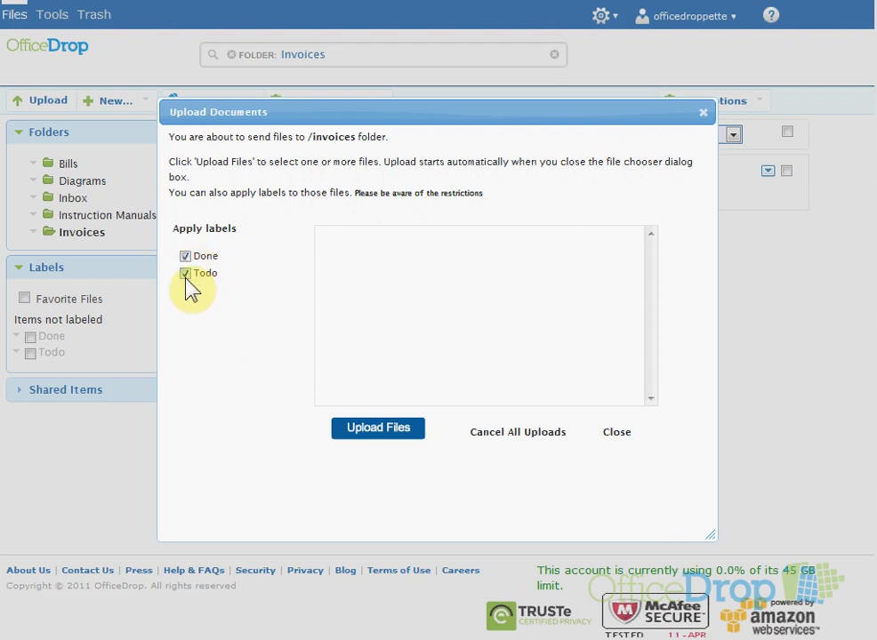
left_click(185, 274)
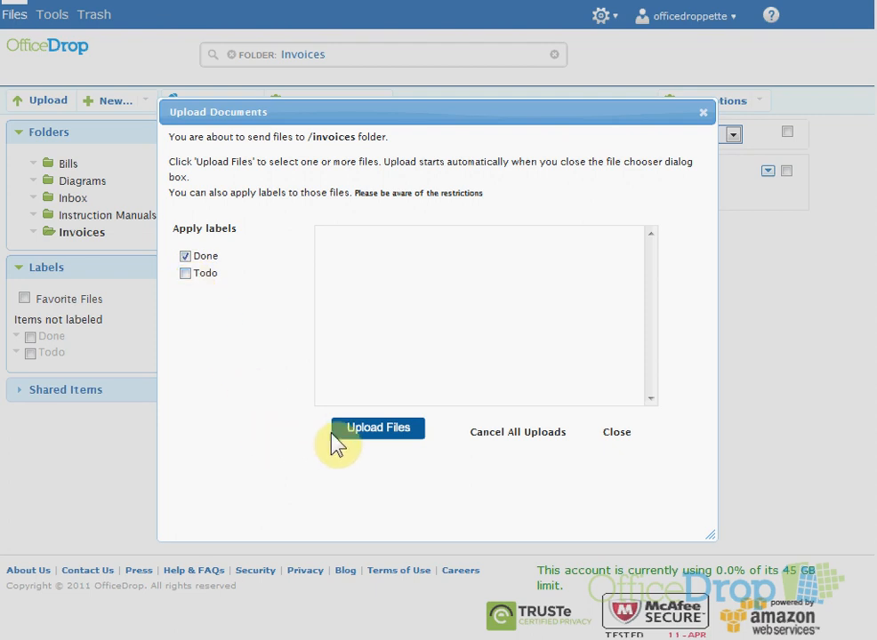
mouse_move(378, 435)
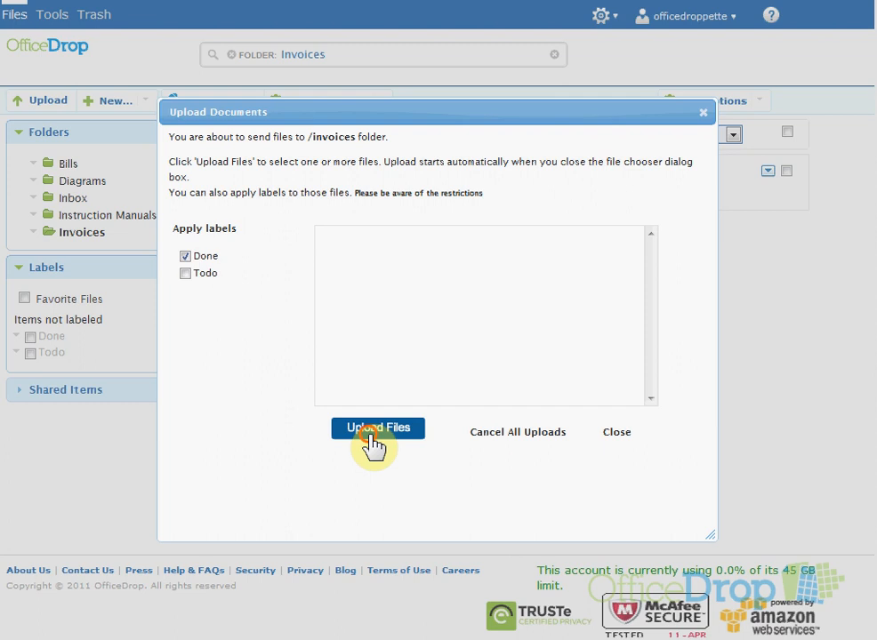
Step: Select Invoice 101.gif and Invoice 102.jpg from Testing Documents and upload them
left_click(377, 428)
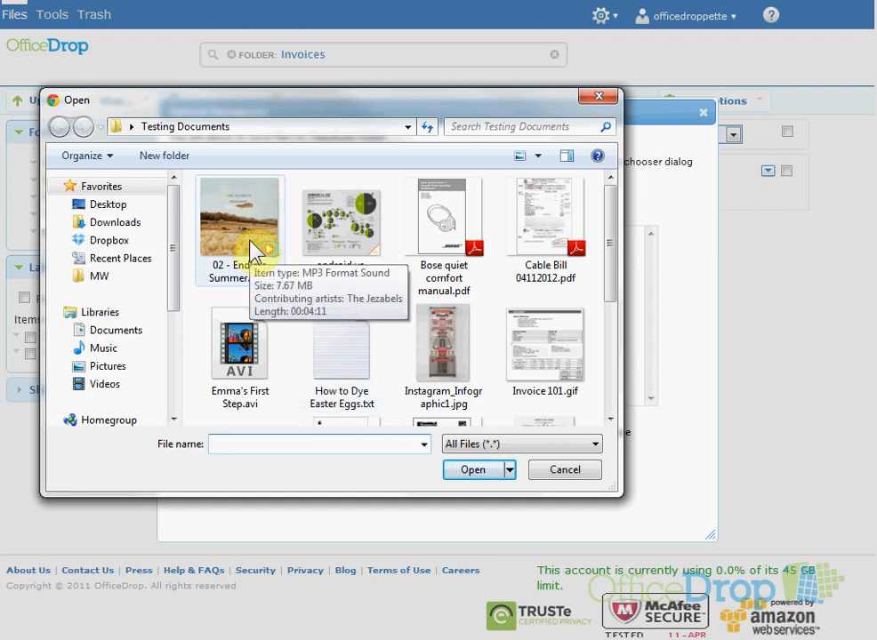
left_click(442, 216)
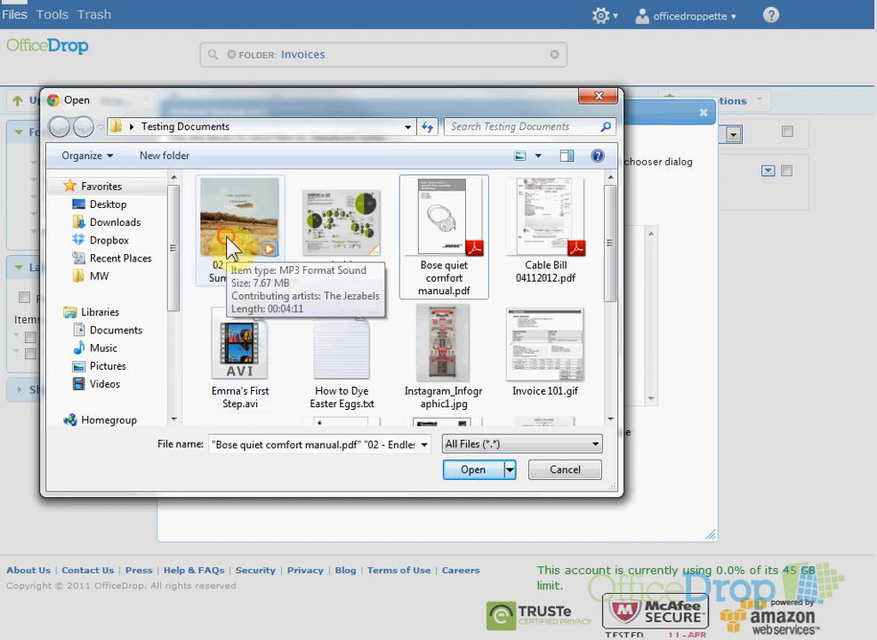
left_click(443, 344)
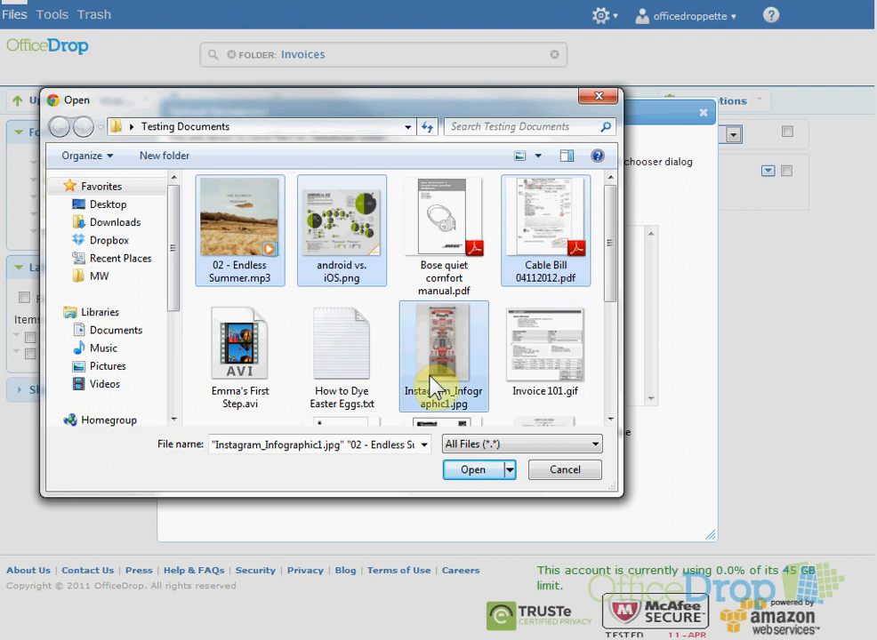
mouse_move(552, 298)
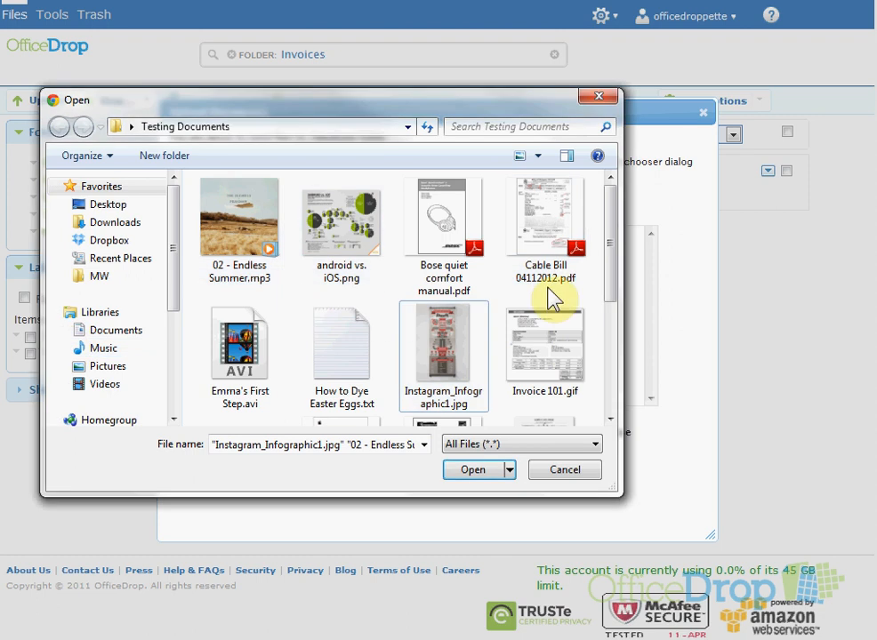
scroll("down", 3)
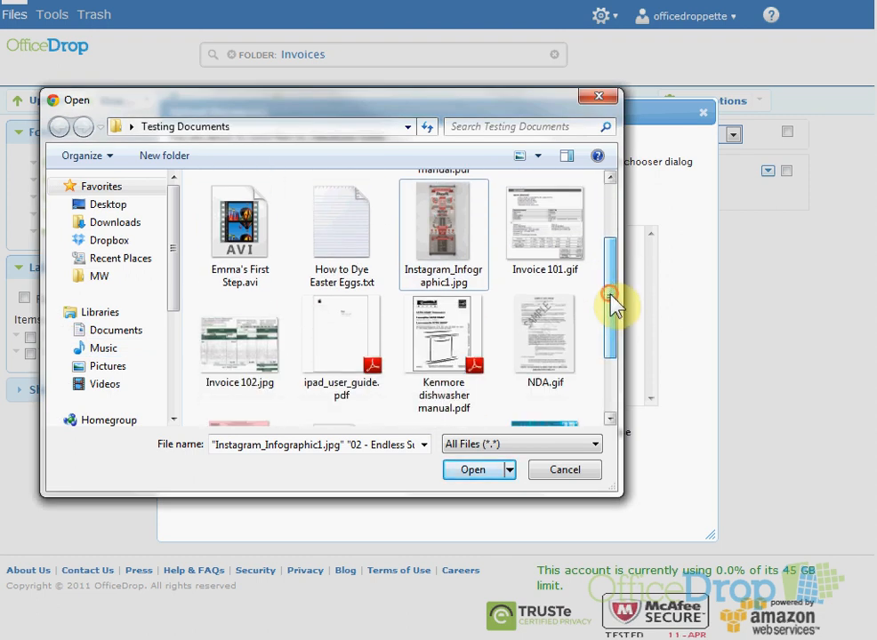
left_click(545, 222)
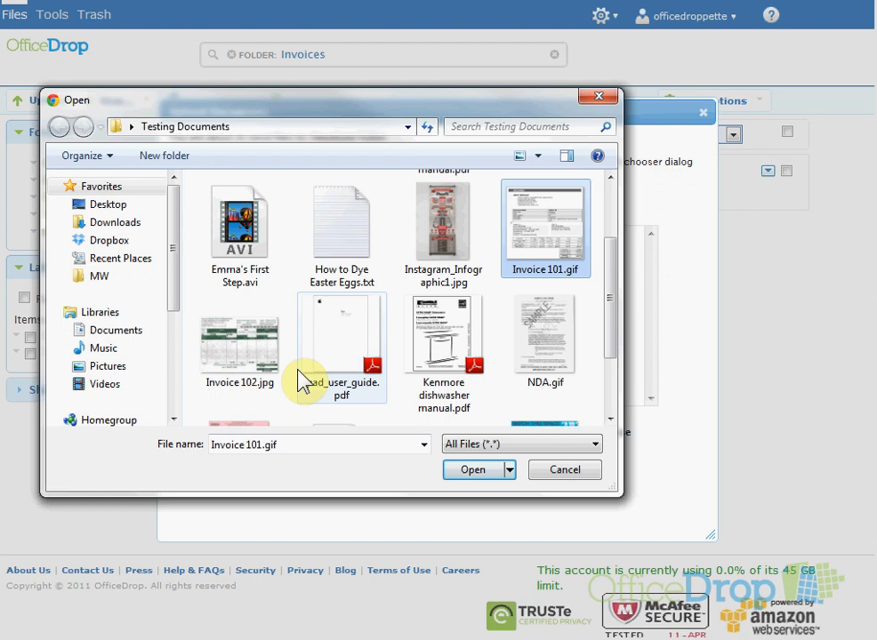
left_click(239, 342)
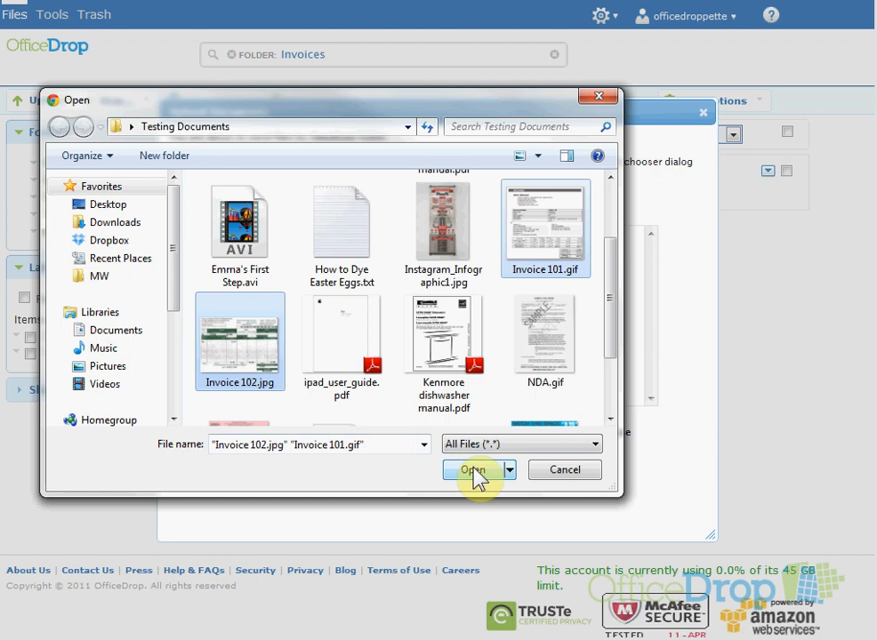
left_click(471, 469)
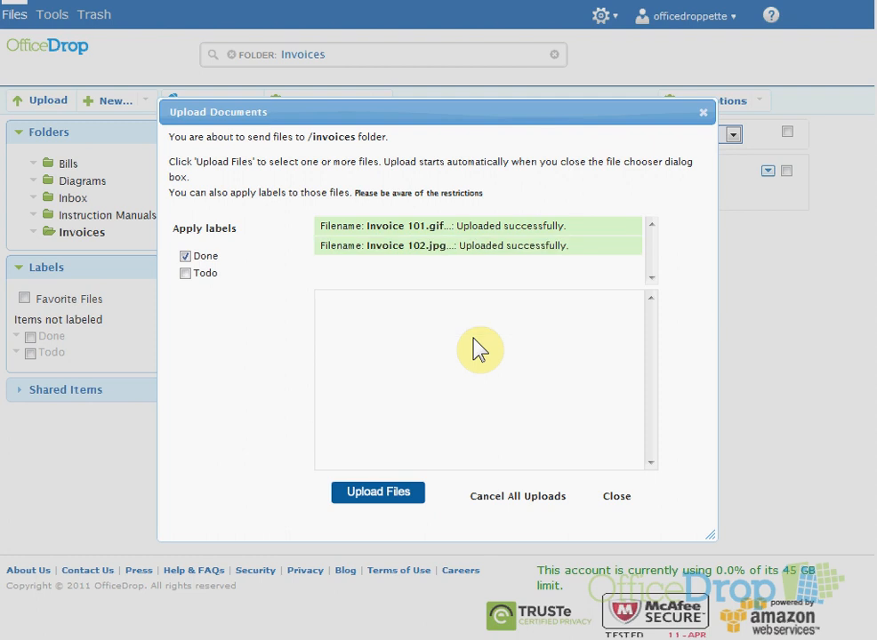
mouse_move(616, 495)
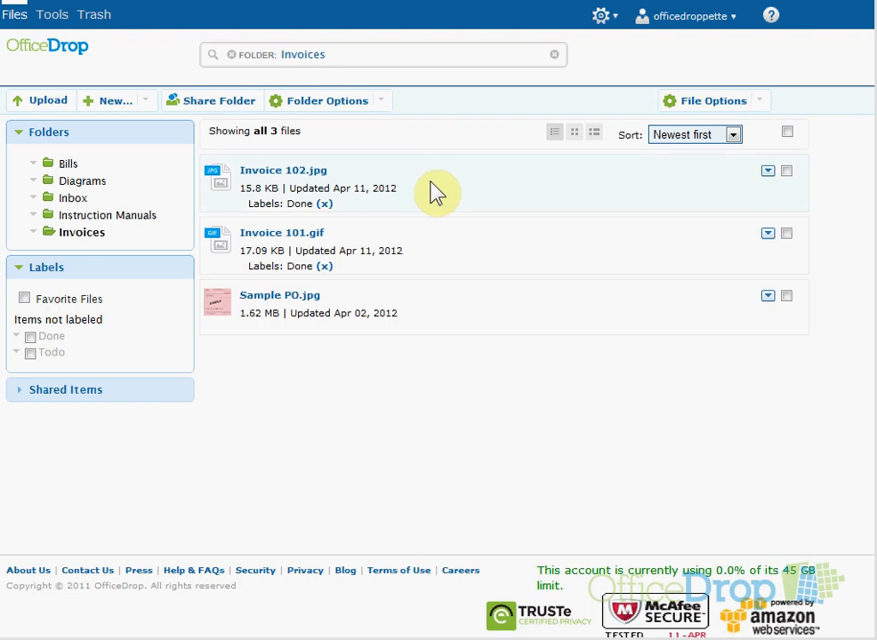
mouse_move(469, 238)
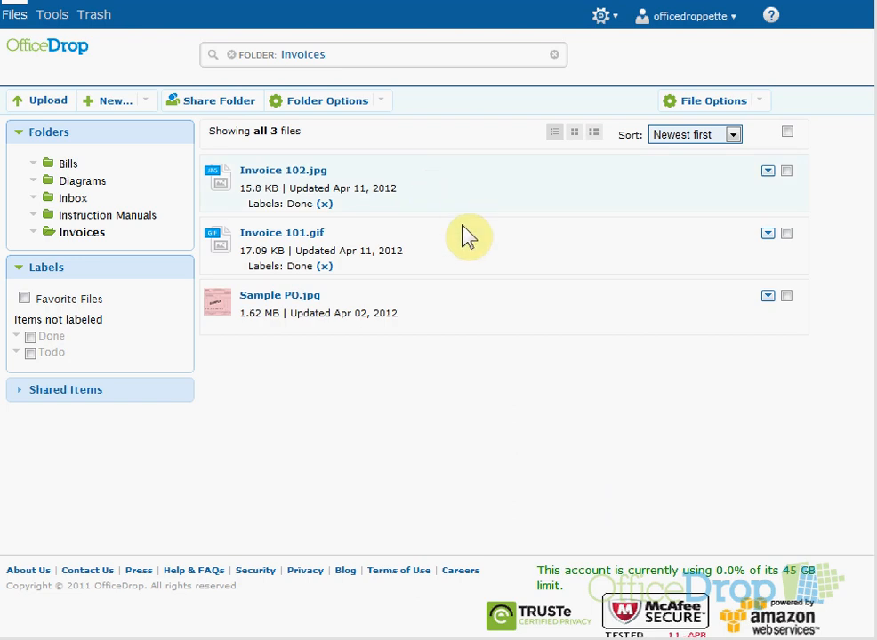
mouse_move(401, 240)
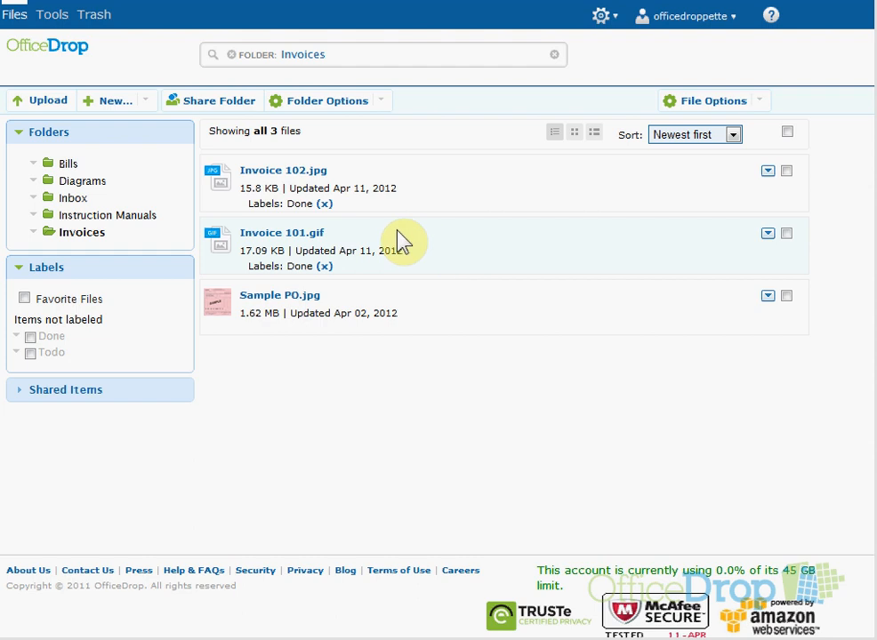
mouse_move(457, 223)
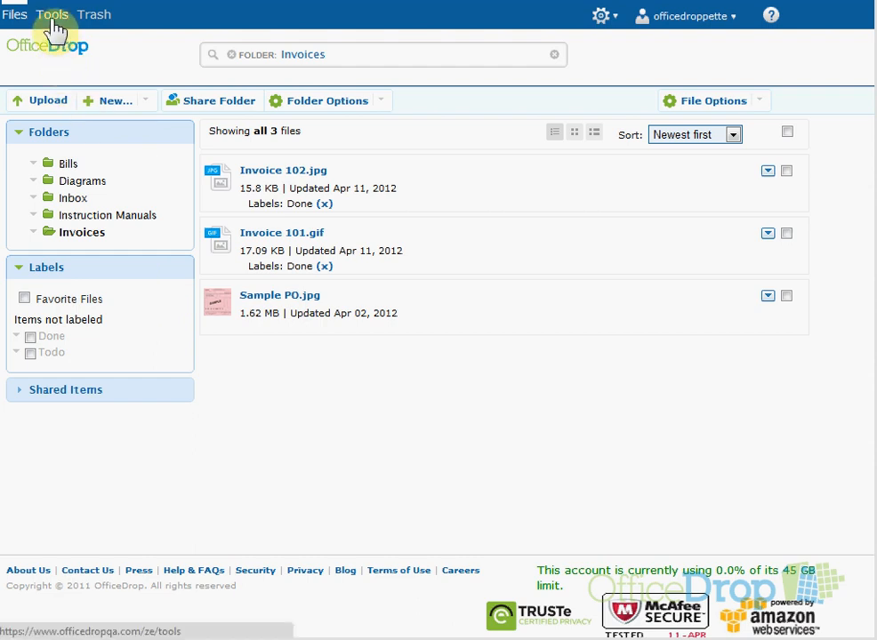
Step: Open the Upload via e-mail page and start a Gmail draft to that address
left_click(52, 15)
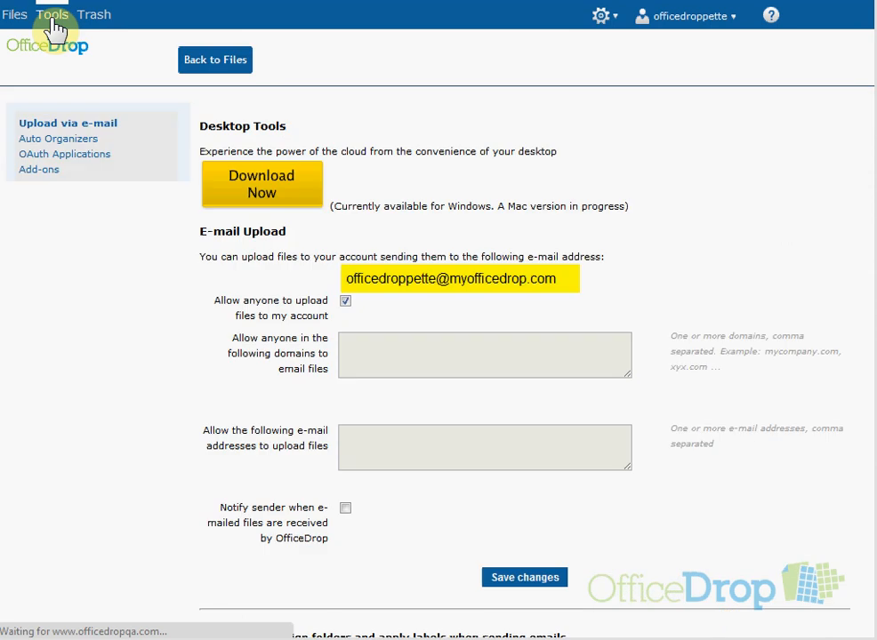
mouse_move(149, 356)
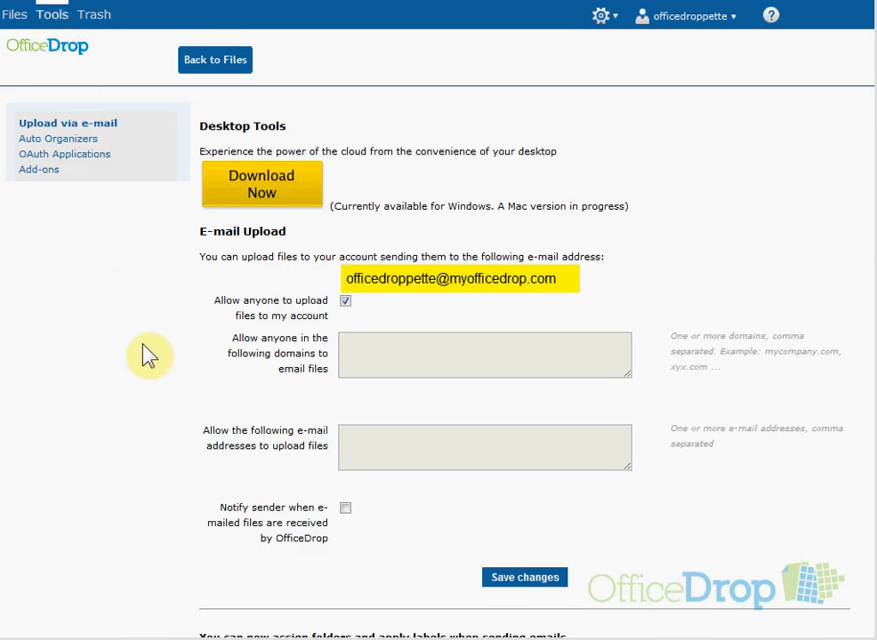
mouse_move(385, 322)
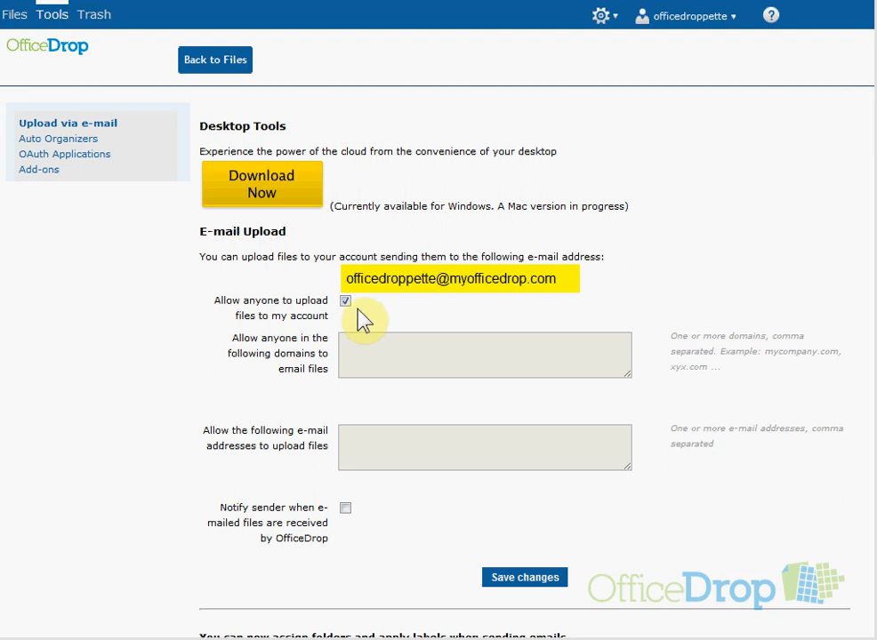
left_click(345, 301)
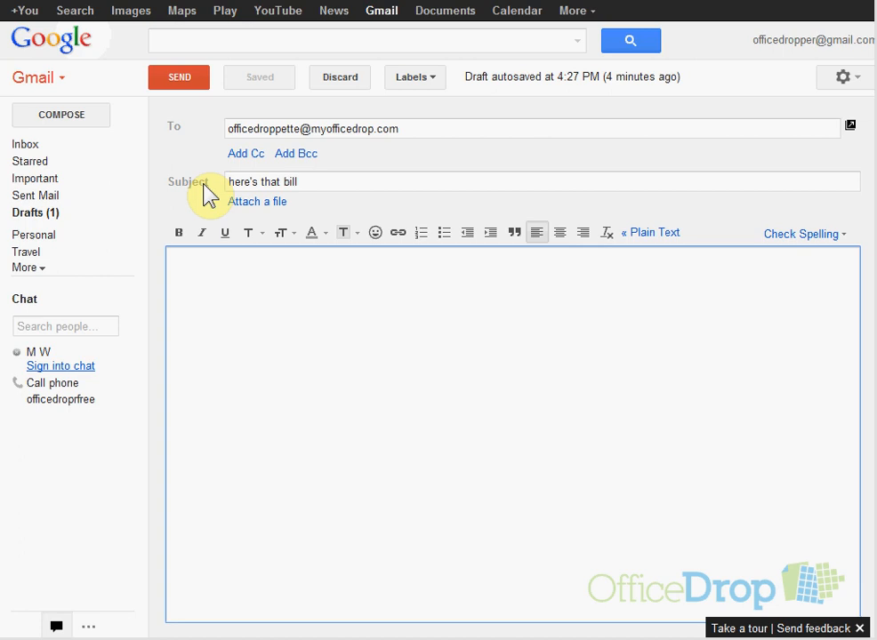
Step: Attach Receipt.jpg from Testing Documents to the 'here's that bill' draft
left_click(356, 262)
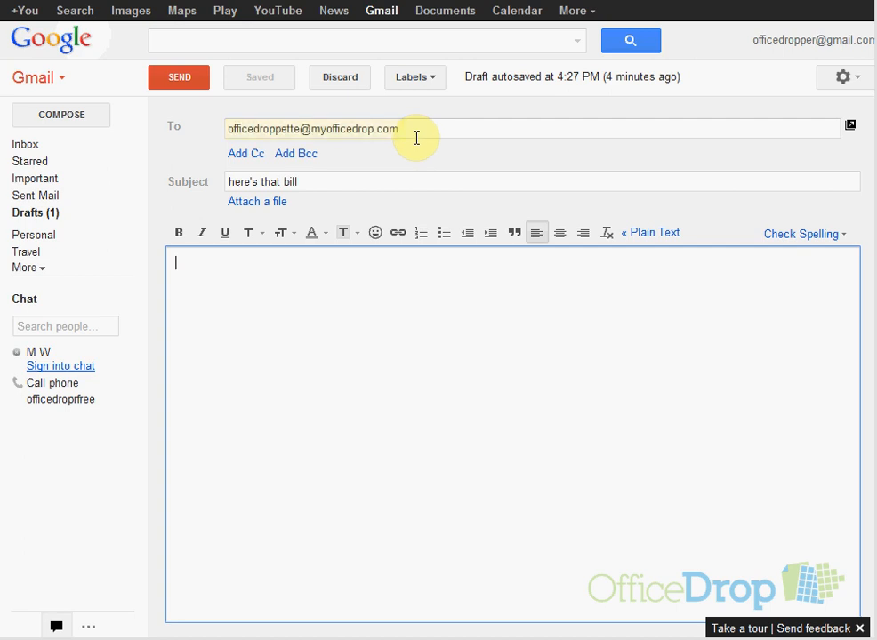
left_click(356, 182)
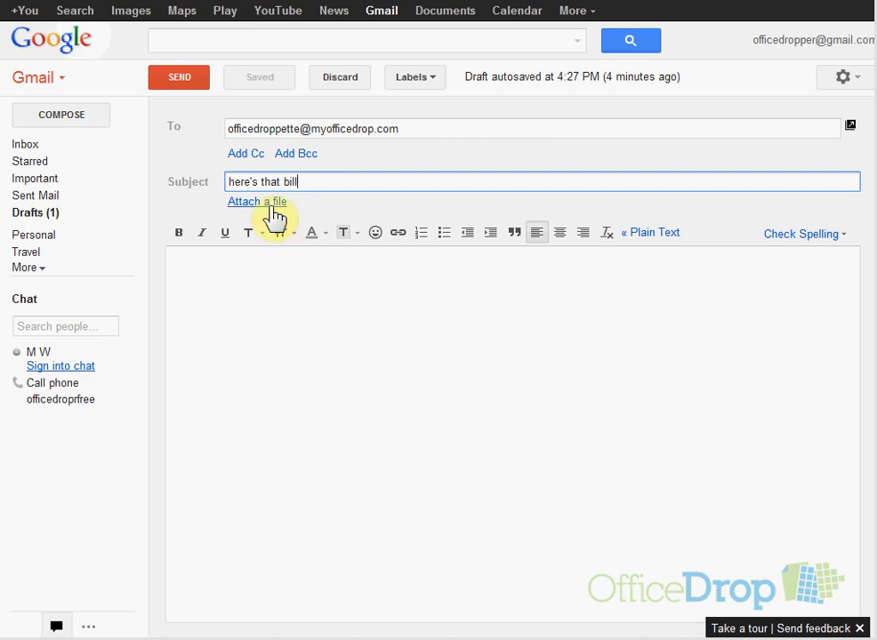
left_click(257, 201)
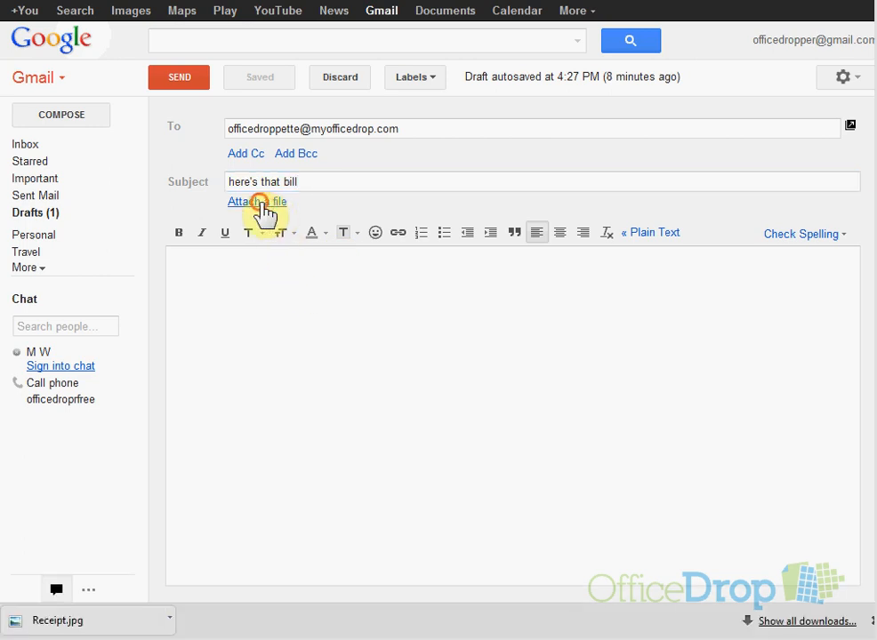
left_click(257, 201)
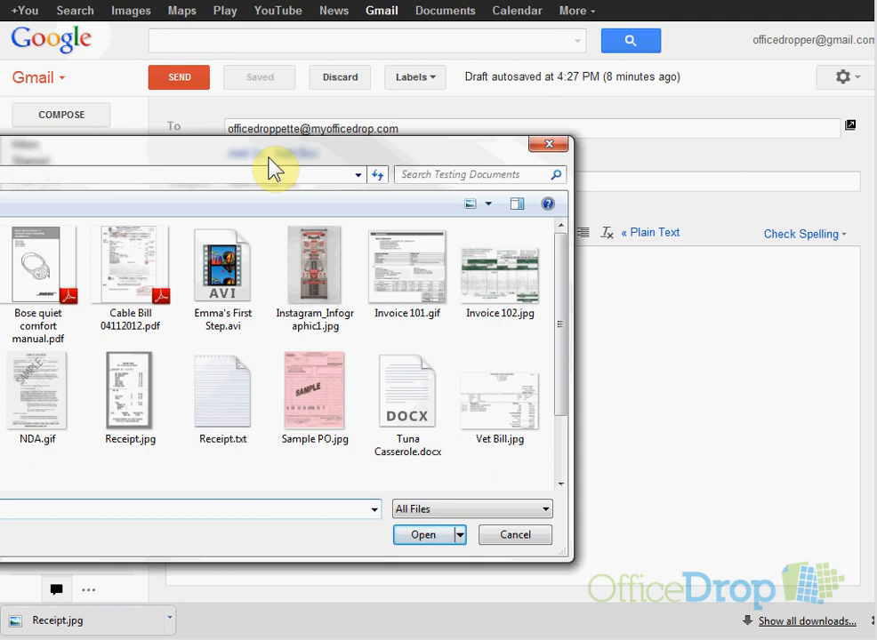
left_click(411, 367)
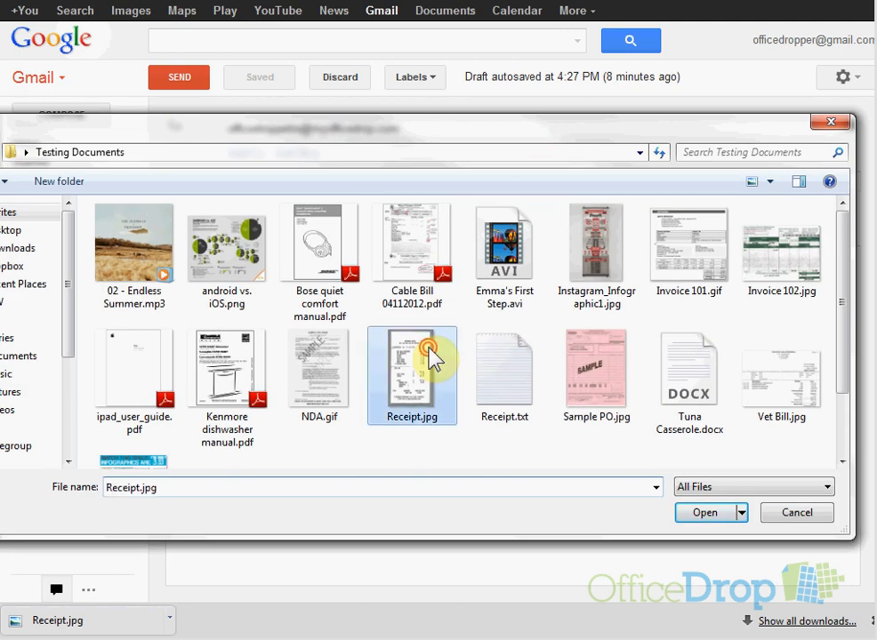
left_click(703, 512)
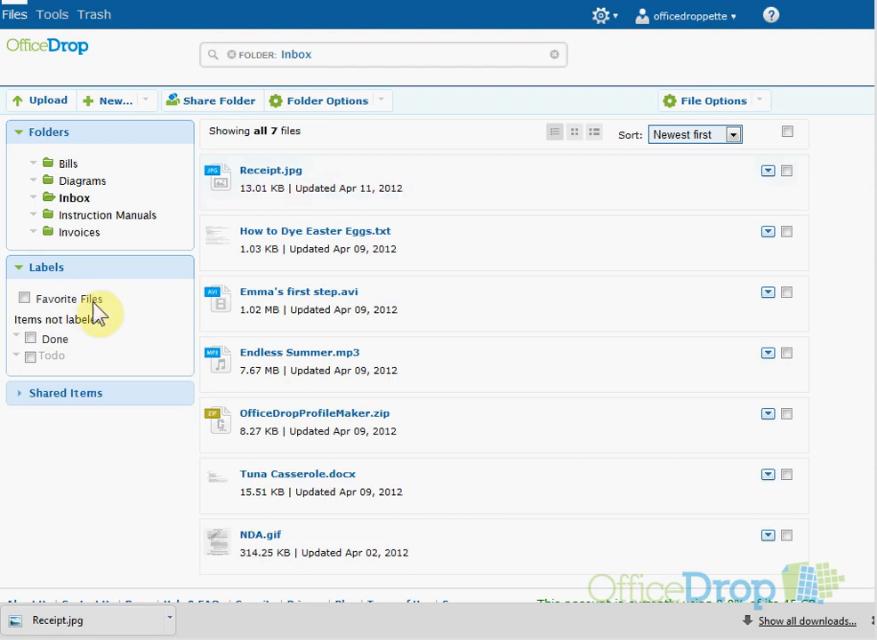
mouse_move(294, 310)
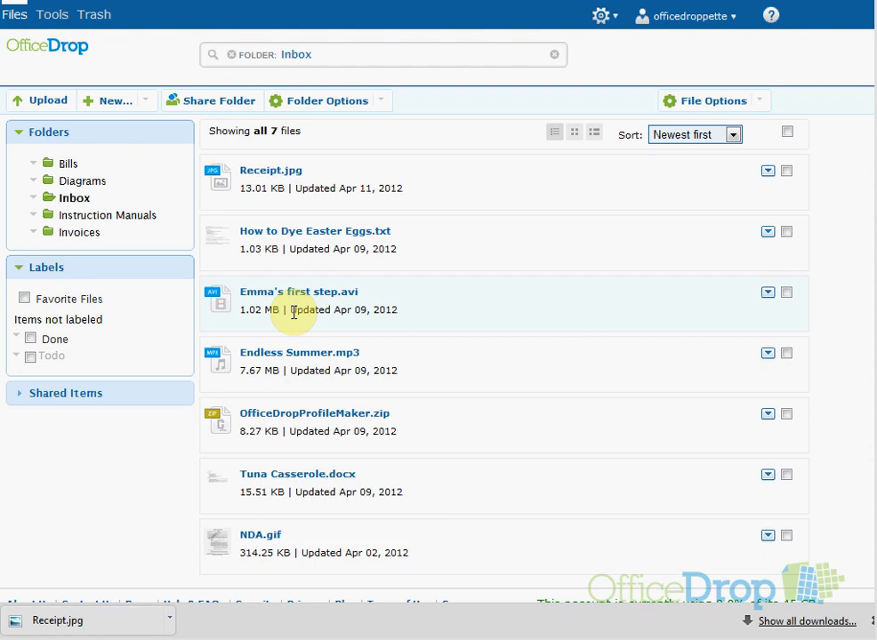
mouse_move(241, 323)
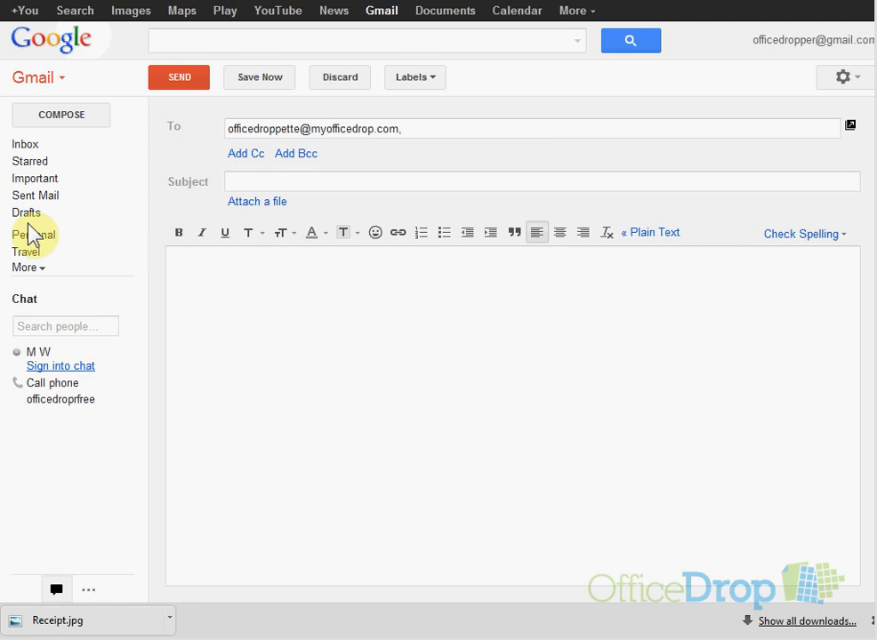
Step: Give the email subject '#Folder: Bills #Labels: todo' and attach Cable Bill 04112012.pdf
type("#Folder: Bills #Labels: todo")
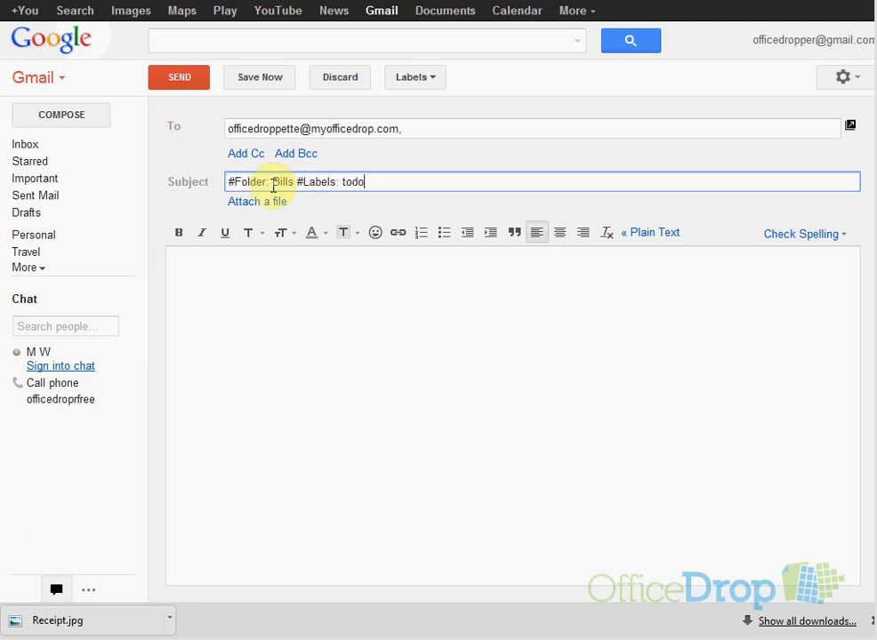
mouse_move(251, 334)
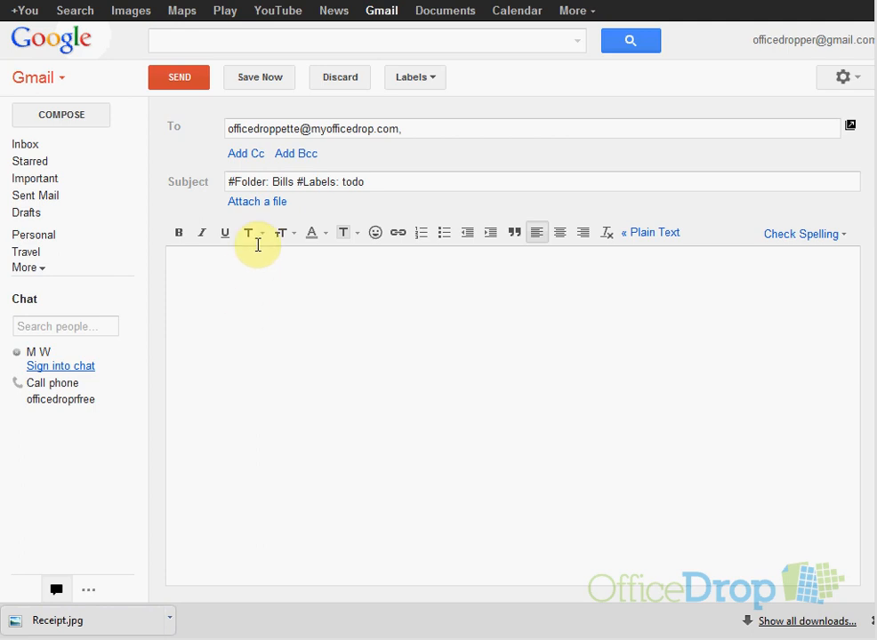
mouse_move(362, 205)
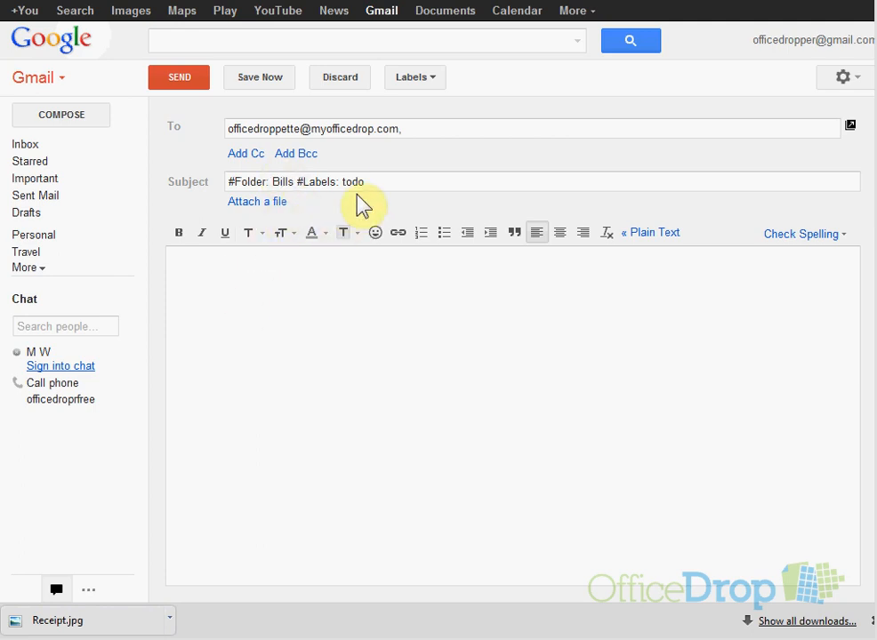
left_click(257, 201)
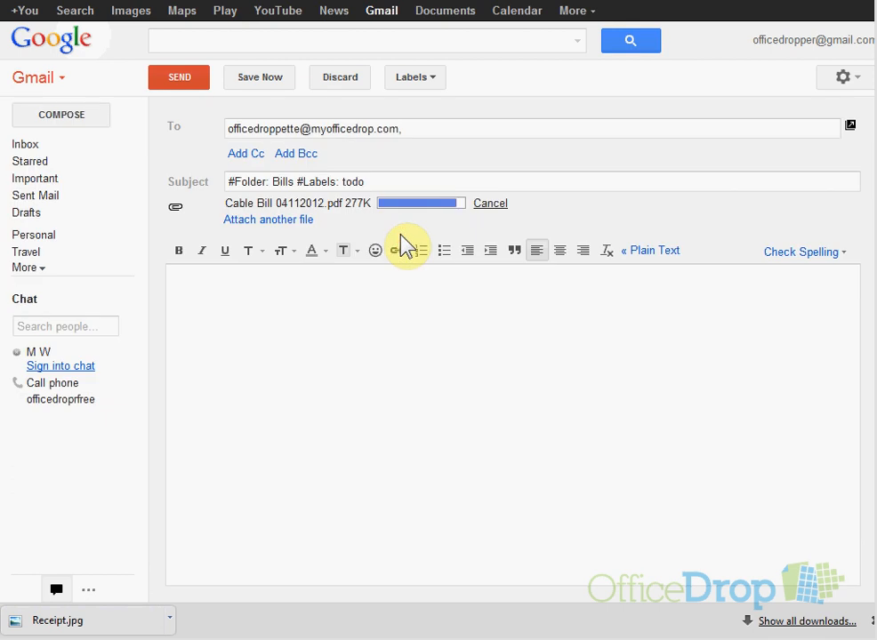
left_click(179, 77)
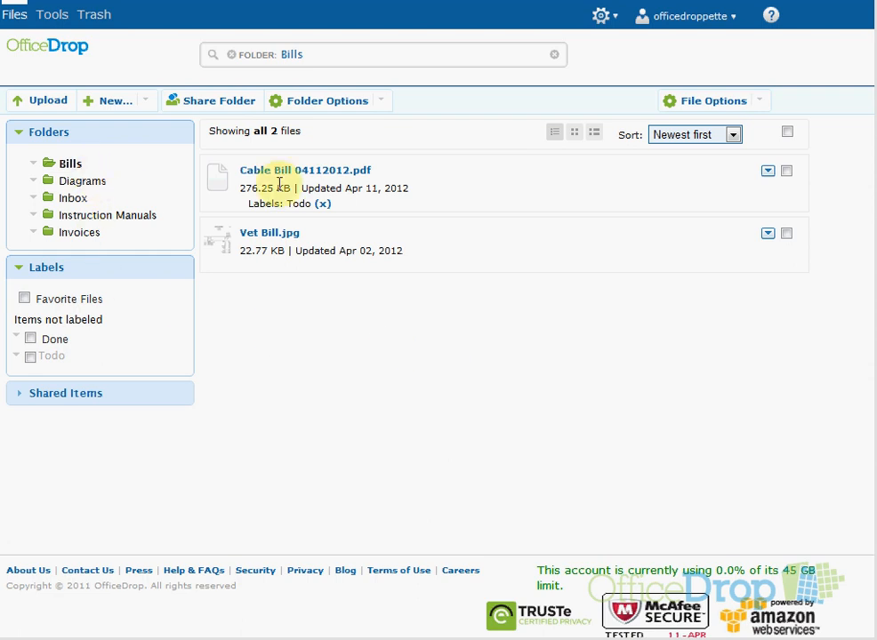
mouse_move(324, 230)
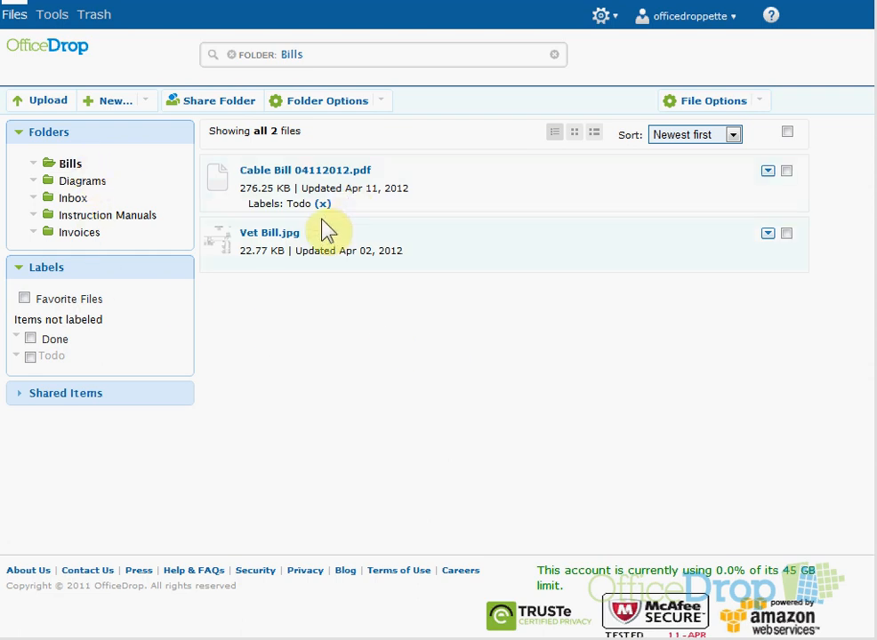